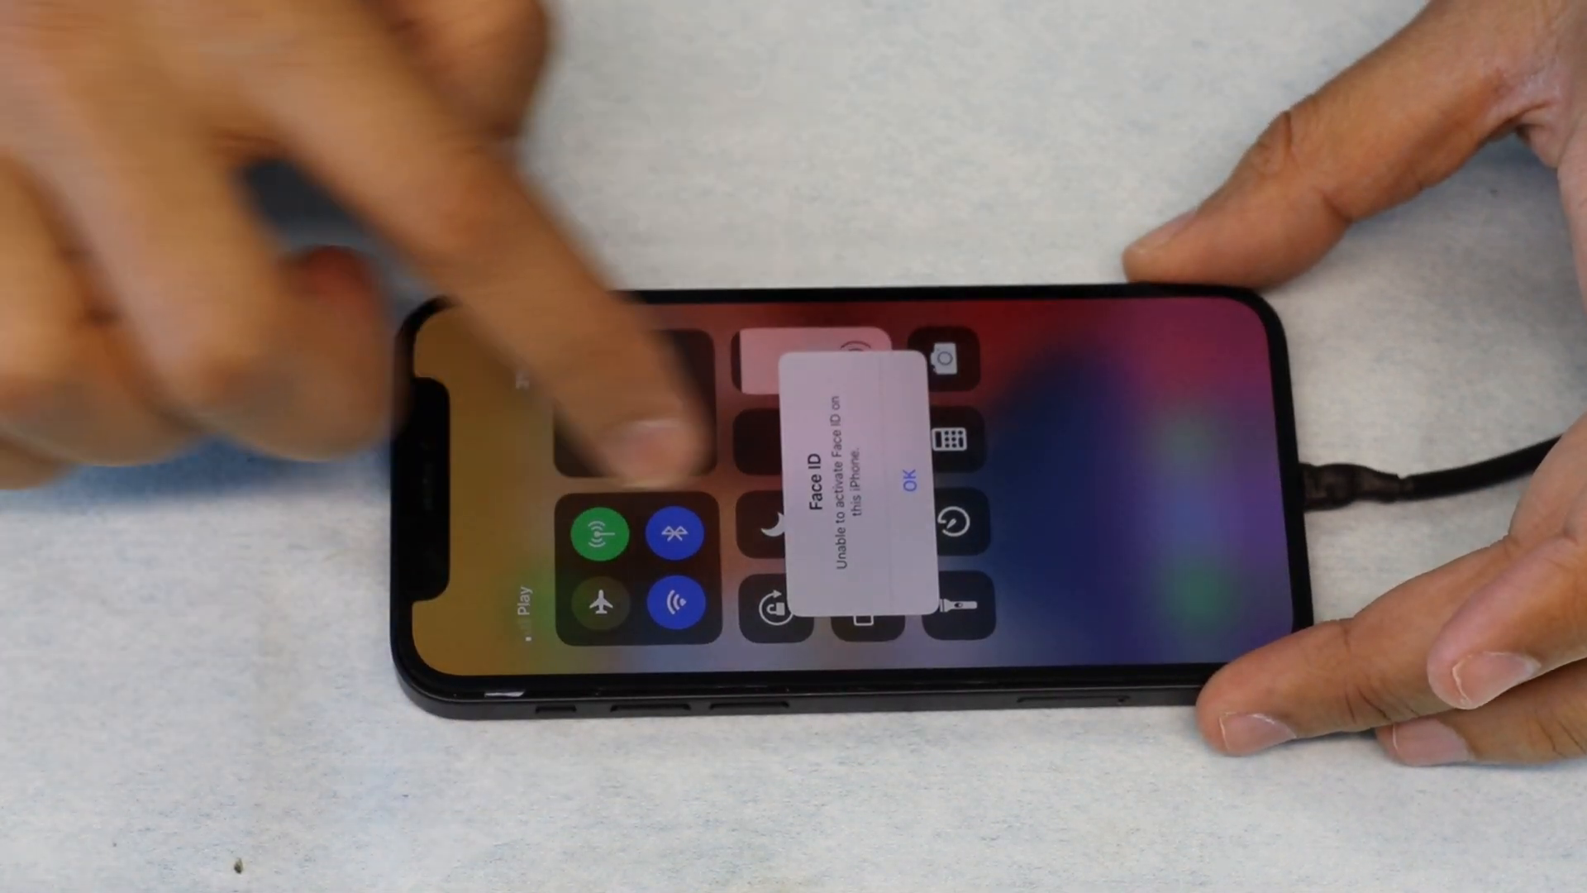
# Step: Dismiss the Face ID activation error, then toggle Airplane Mode on and back off
pyautogui.click(909, 480)
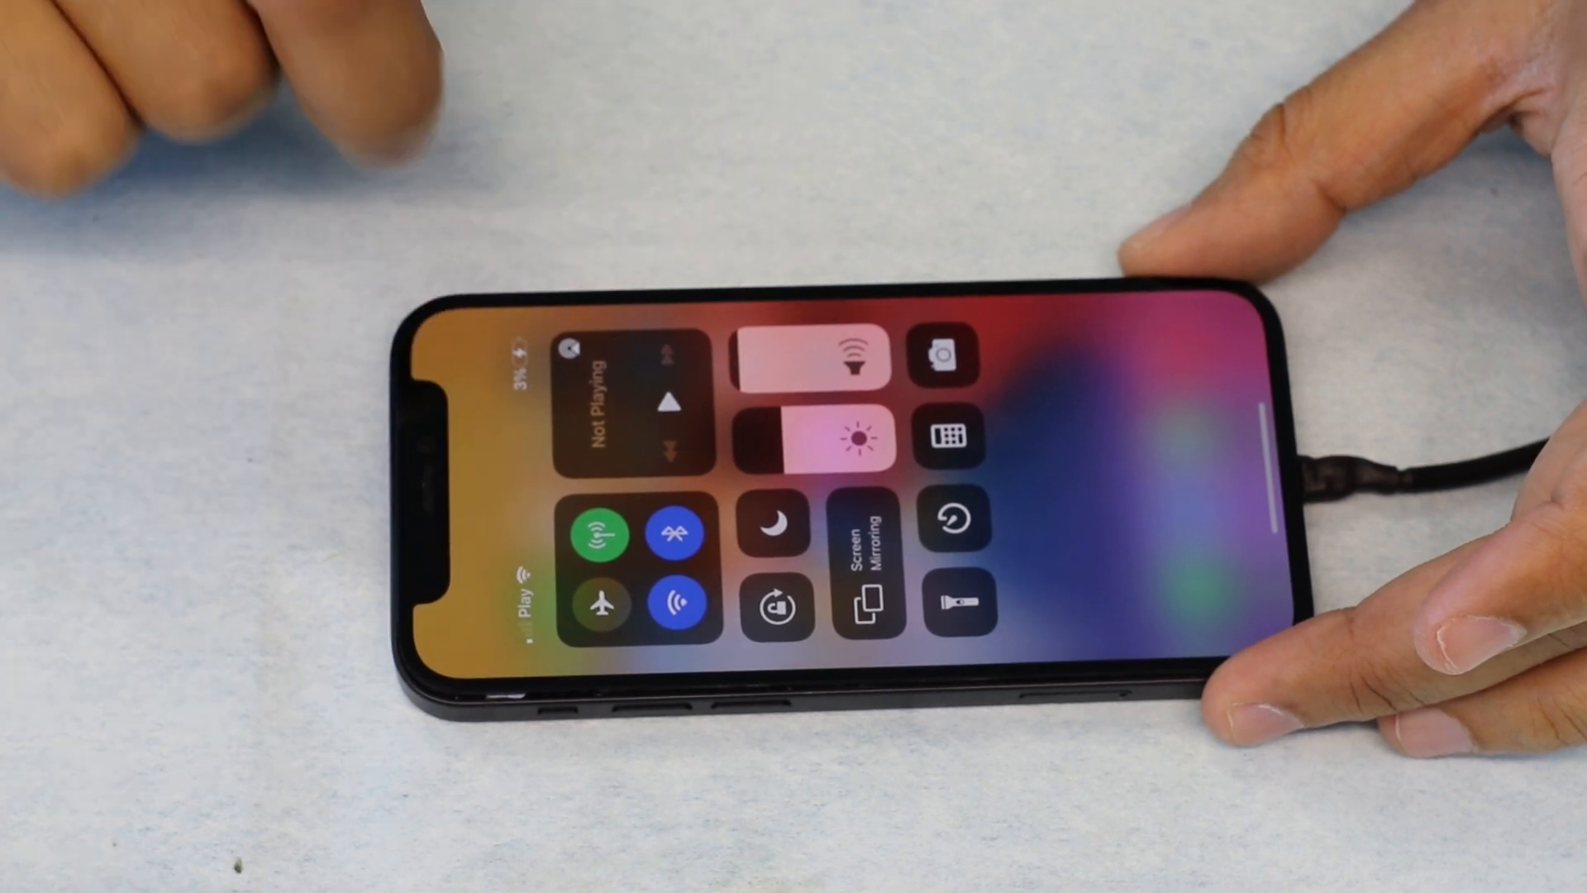
pyautogui.click(610, 602)
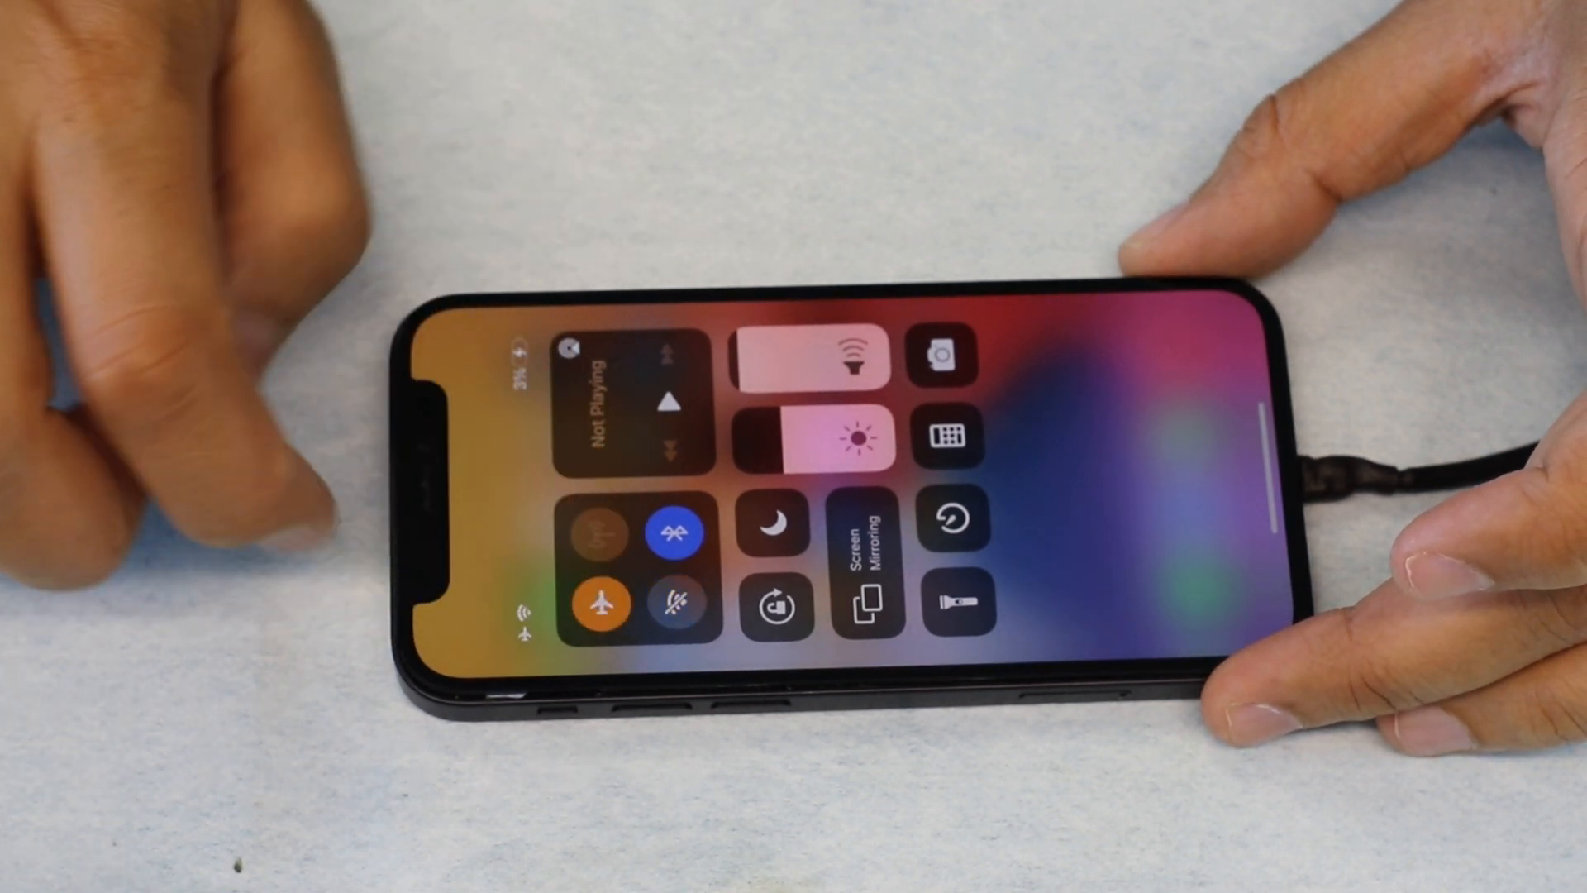
pyautogui.click(596, 531)
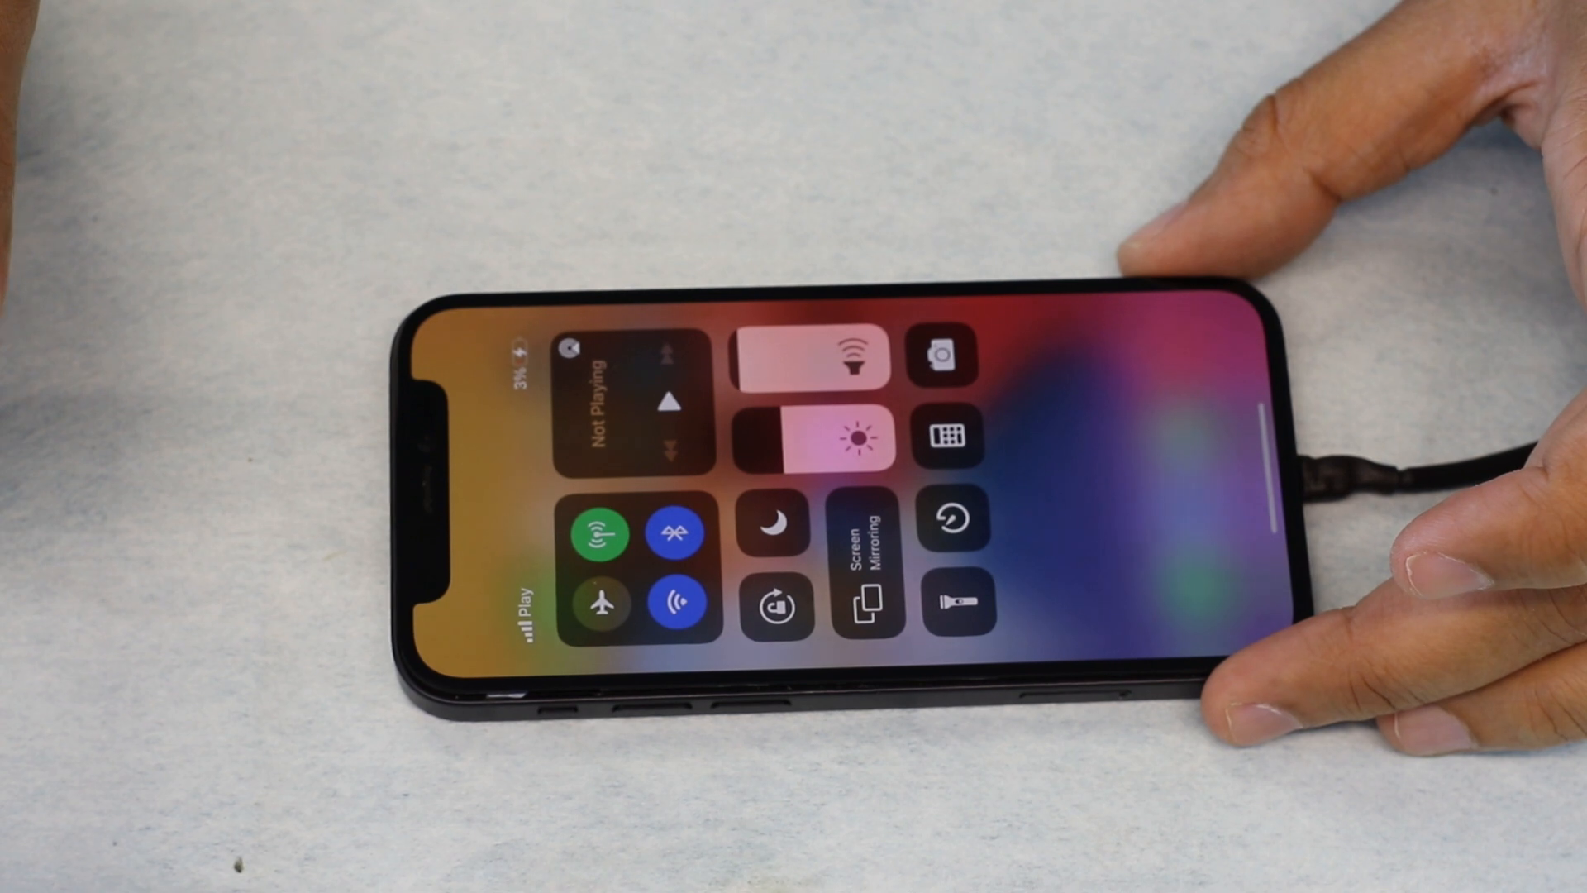